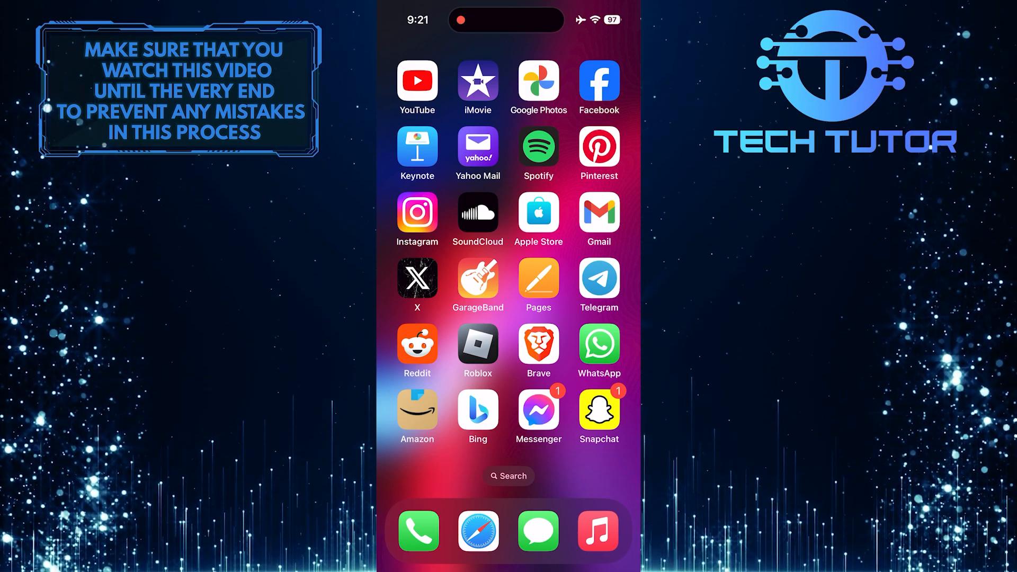
Launch Gmail from the Home Screen to show the Primary inbox.
left_click(597, 213)
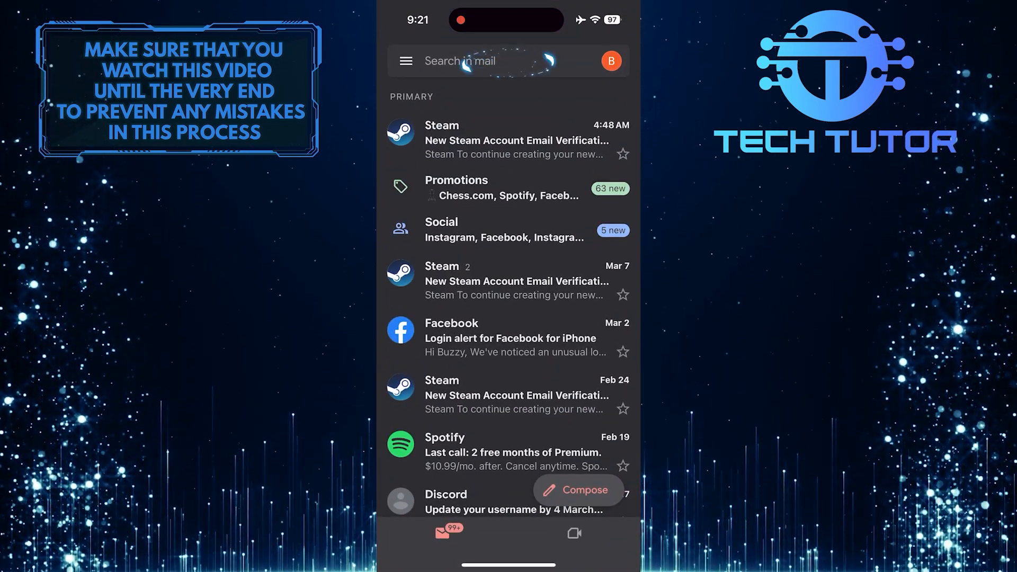
Search the mailbox for 'the google account team' to list that sender's emails back to 2022.
left_click(492, 61)
type("the google account team")
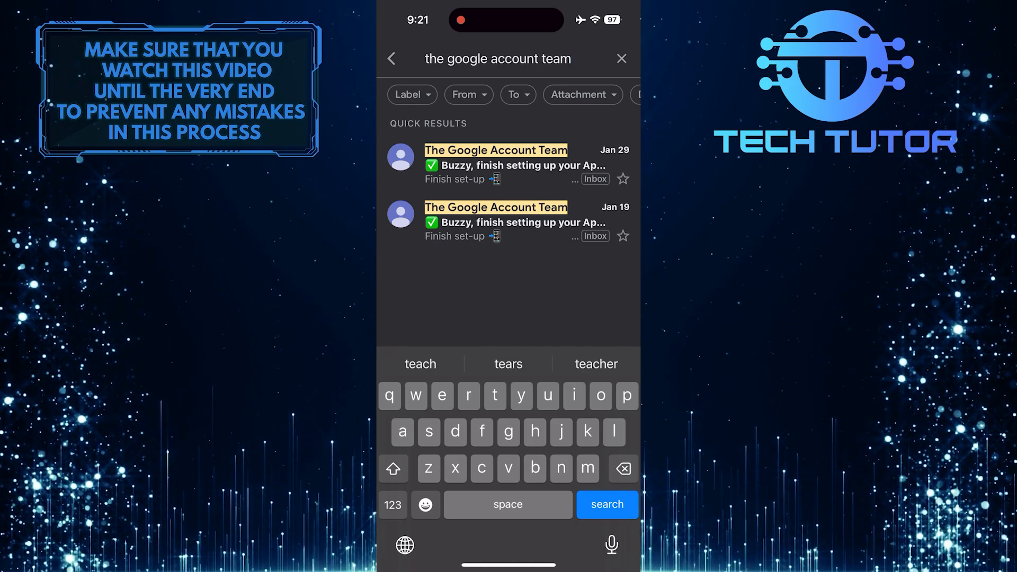
left_click(606, 504)
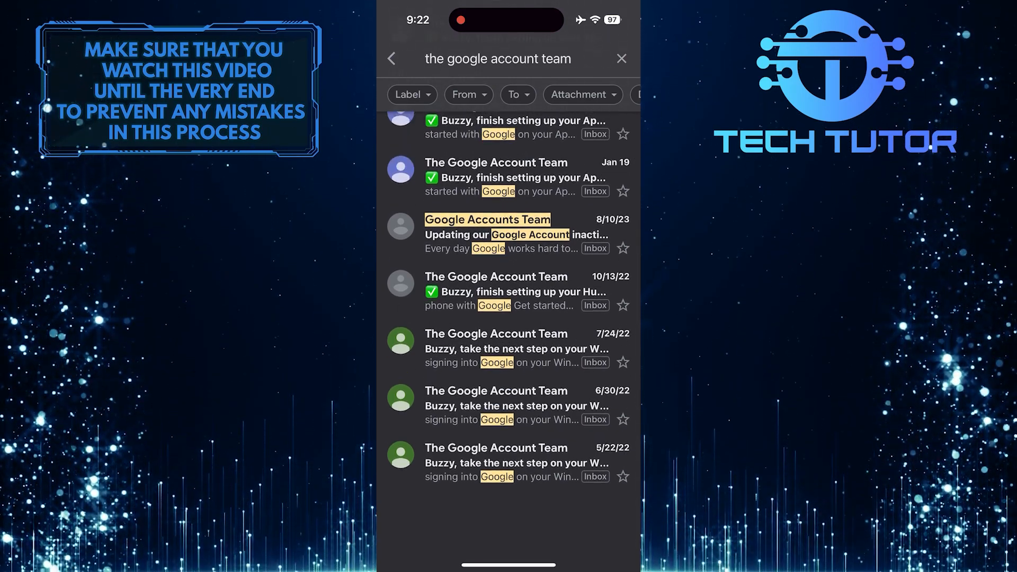
View the 5/22/22 Google Account settings confirmation email and read through its body.
left_click(516, 462)
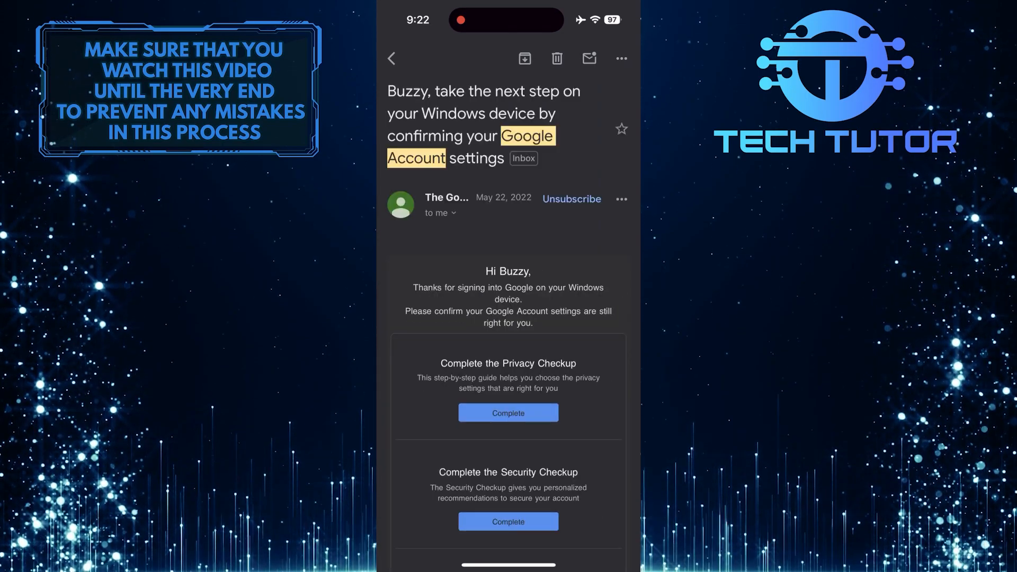
scroll("down", 3)
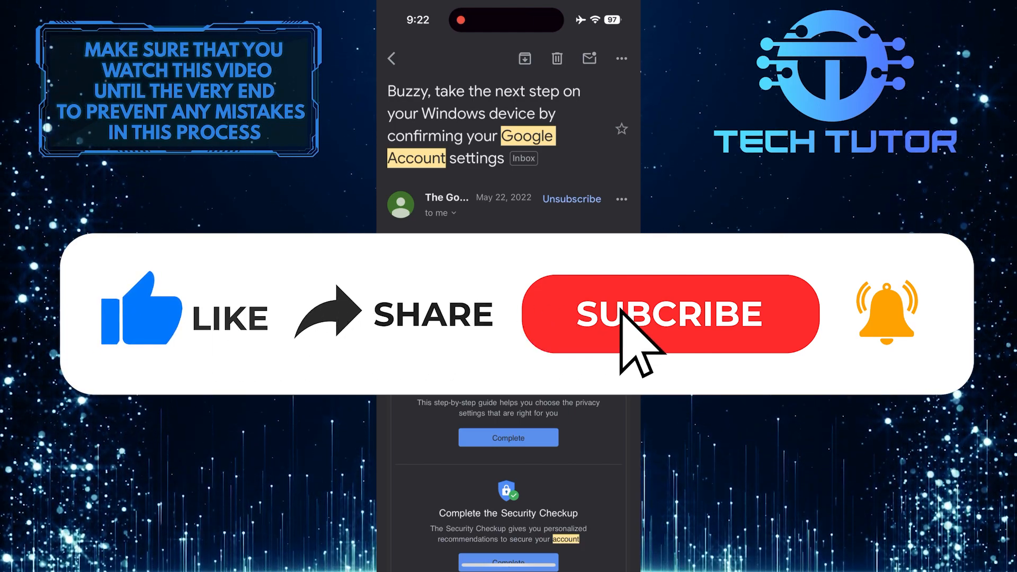
left_click(668, 313)
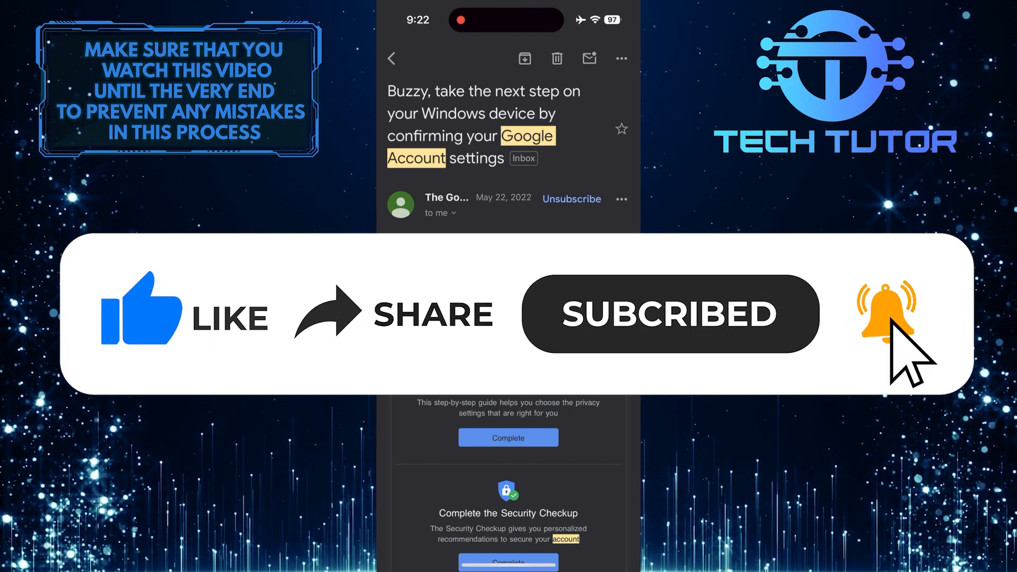